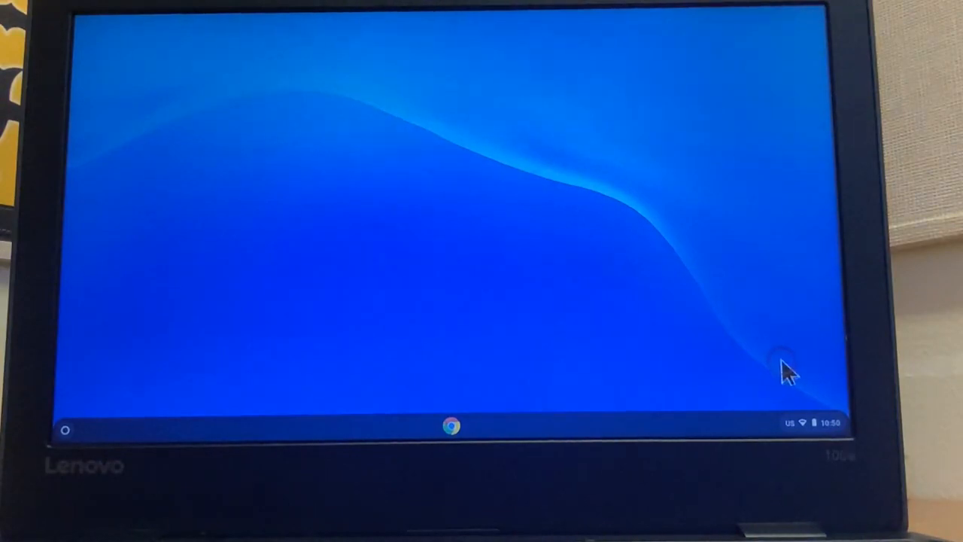
Bring up the Quick Settings panel from the shelf's status area
{"action": "left_click", "coordinate": [816, 423]}
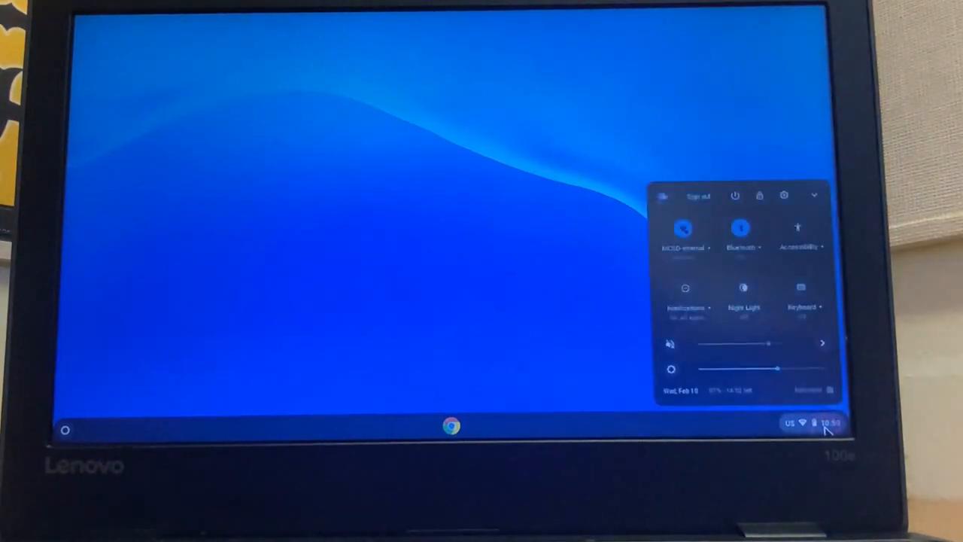
{"action": "mouse_move", "coordinate": [677, 211]}
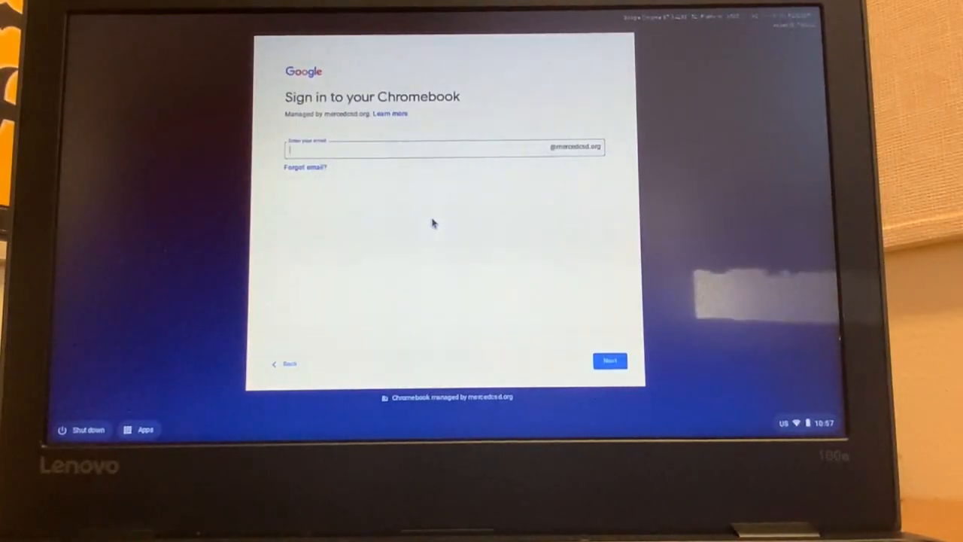
{"action": "mouse_move", "coordinate": [379, 162]}
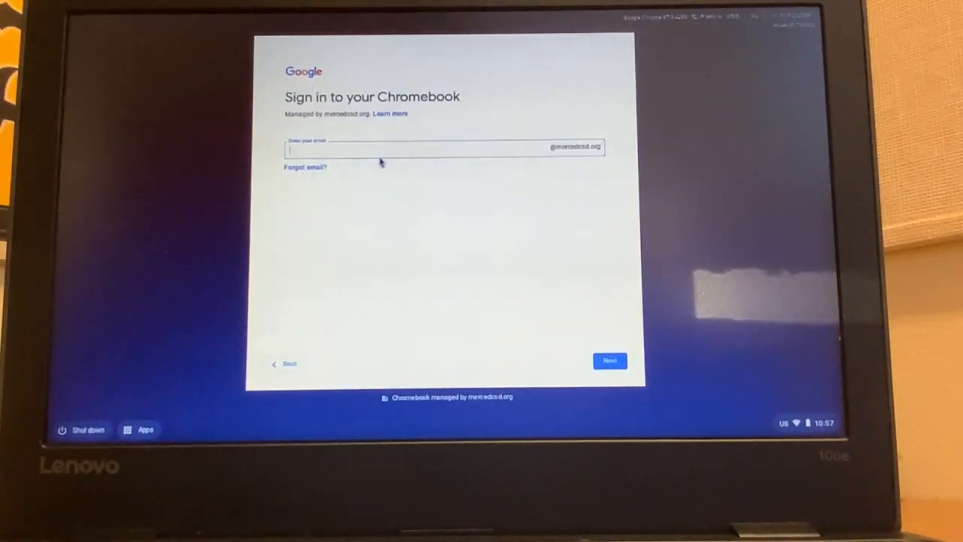
{"action": "mouse_move", "coordinate": [180, 382]}
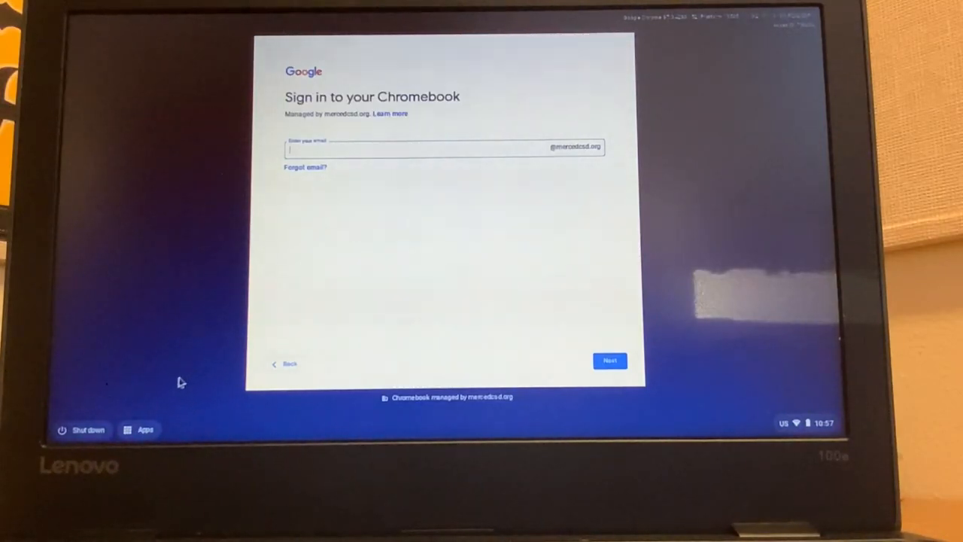
{"action": "mouse_move", "coordinate": [145, 409]}
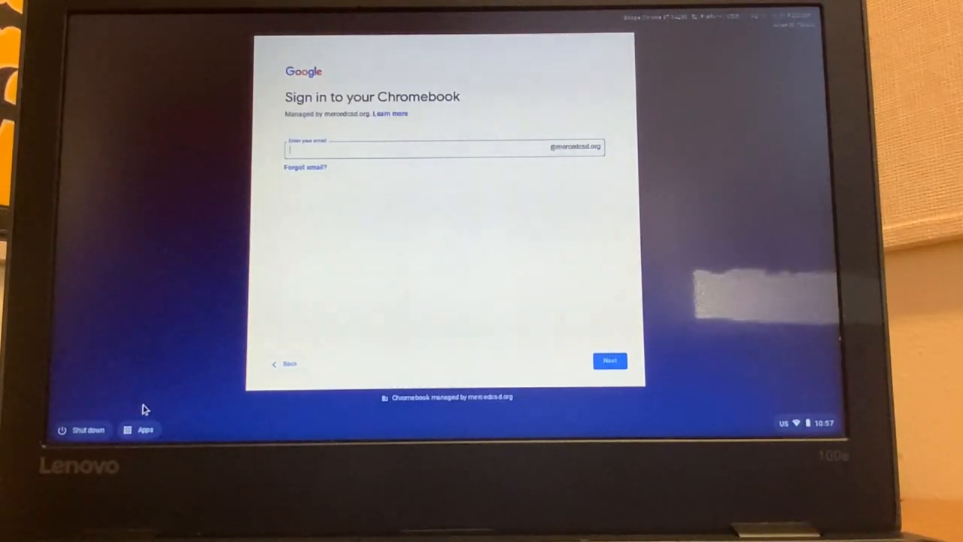
{"action": "mouse_move", "coordinate": [87, 440]}
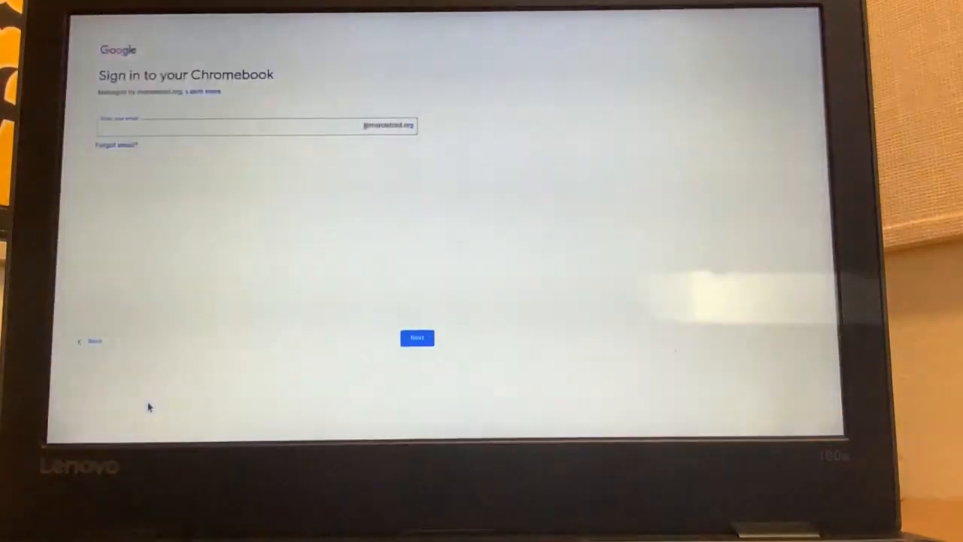
{"action": "left_click", "coordinate": [417, 337]}
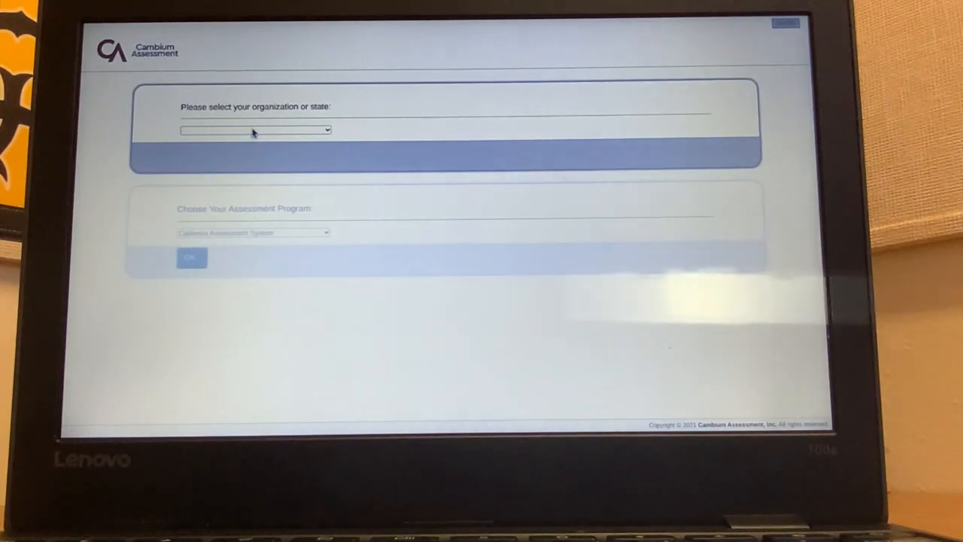
Select California and the California Assessment System program, then confirm with OK
{"action": "left_click", "coordinate": [255, 130]}
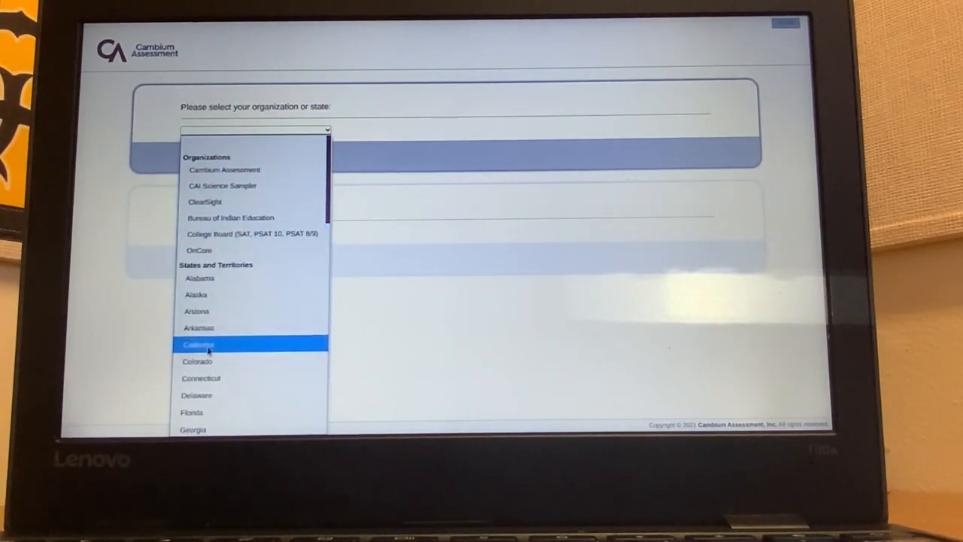
{"action": "left_click", "coordinate": [199, 343]}
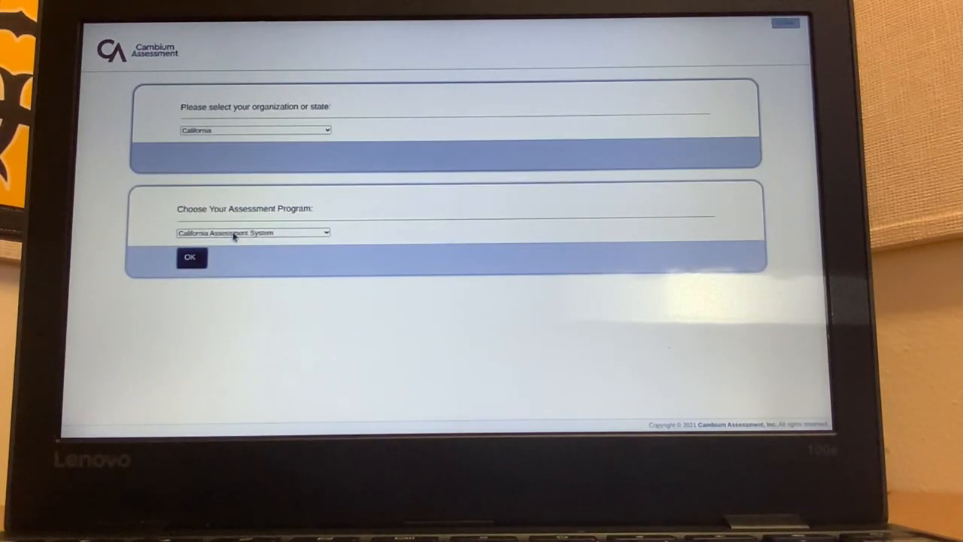
{"action": "left_click", "coordinate": [253, 232]}
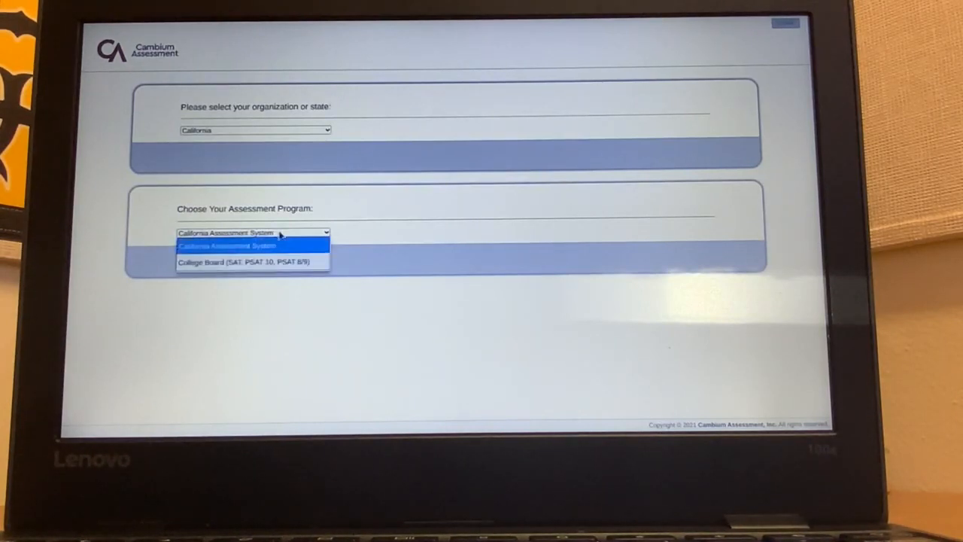
{"action": "mouse_move", "coordinate": [201, 256]}
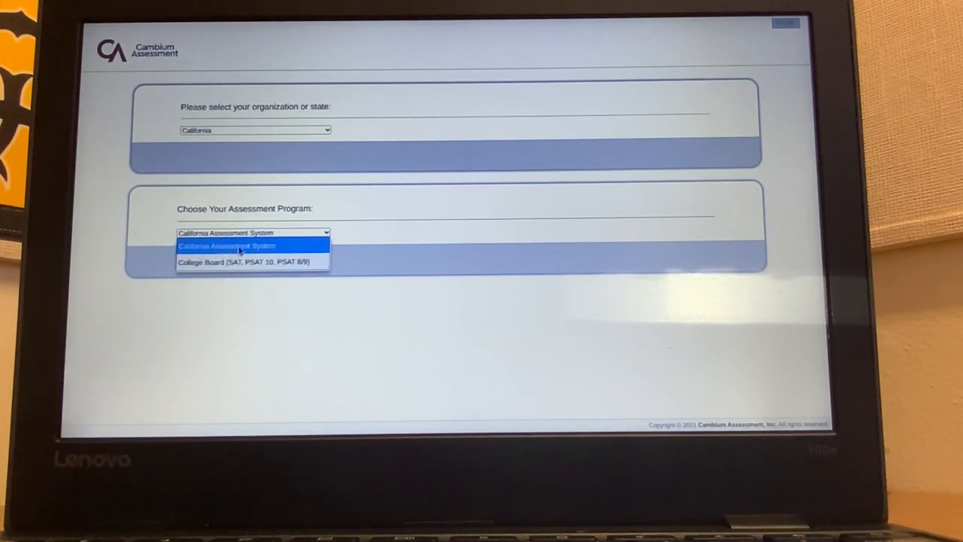
{"action": "left_click", "coordinate": [226, 246]}
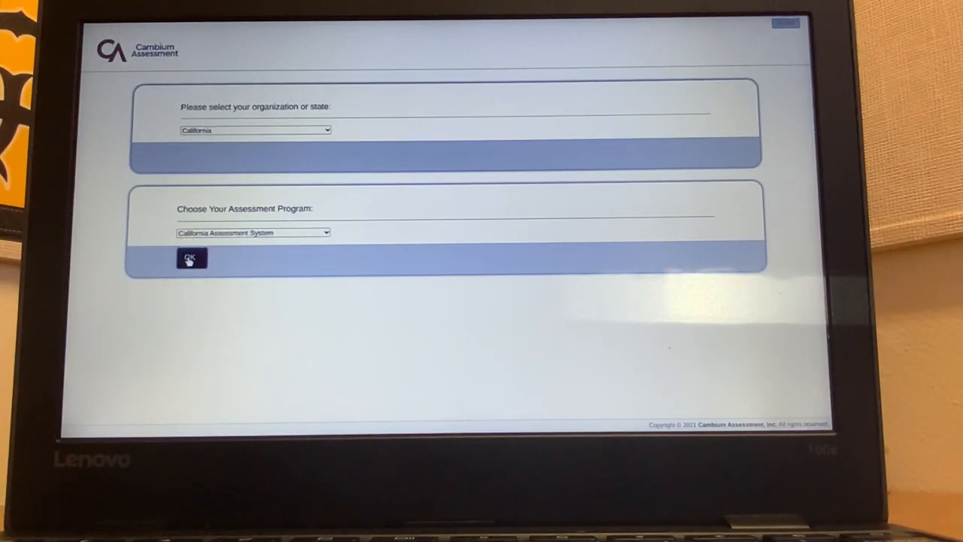
{"action": "left_click", "coordinate": [189, 258]}
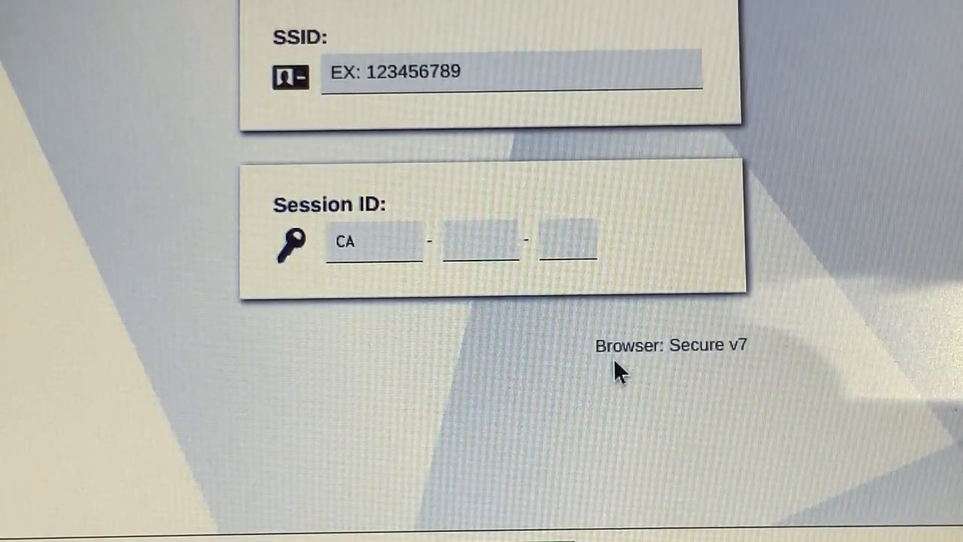
{"action": "mouse_move", "coordinate": [715, 367]}
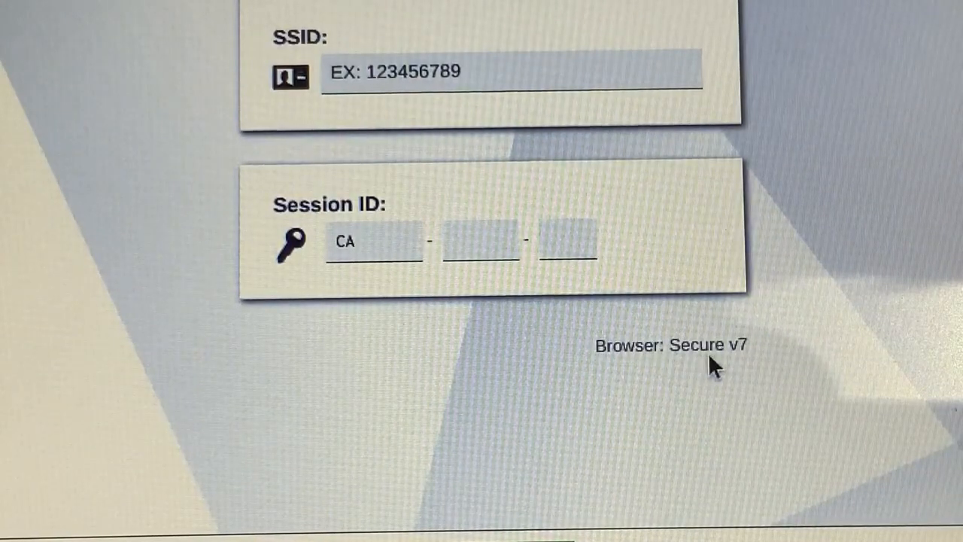
{"action": "mouse_move", "coordinate": [775, 374]}
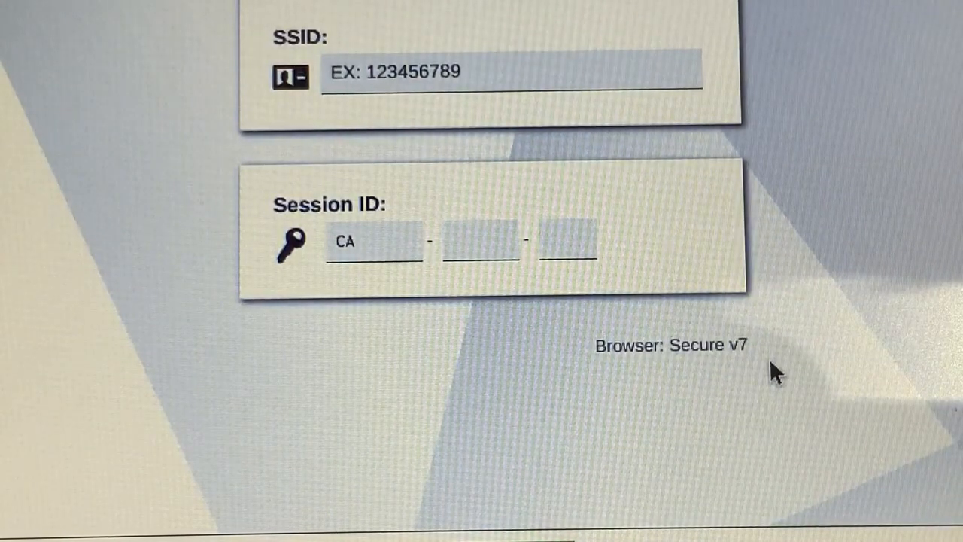
{"action": "mouse_move", "coordinate": [768, 380]}
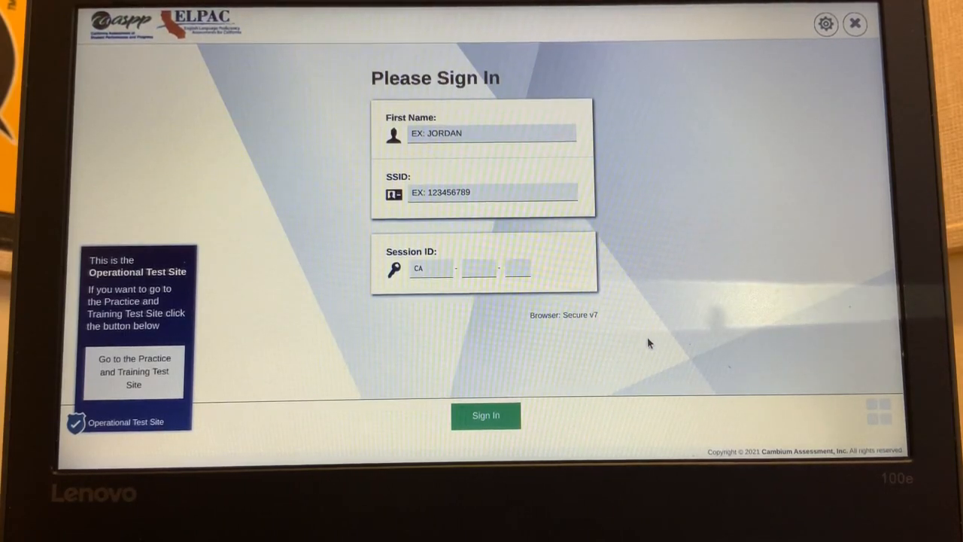
{"action": "mouse_move", "coordinate": [779, 87]}
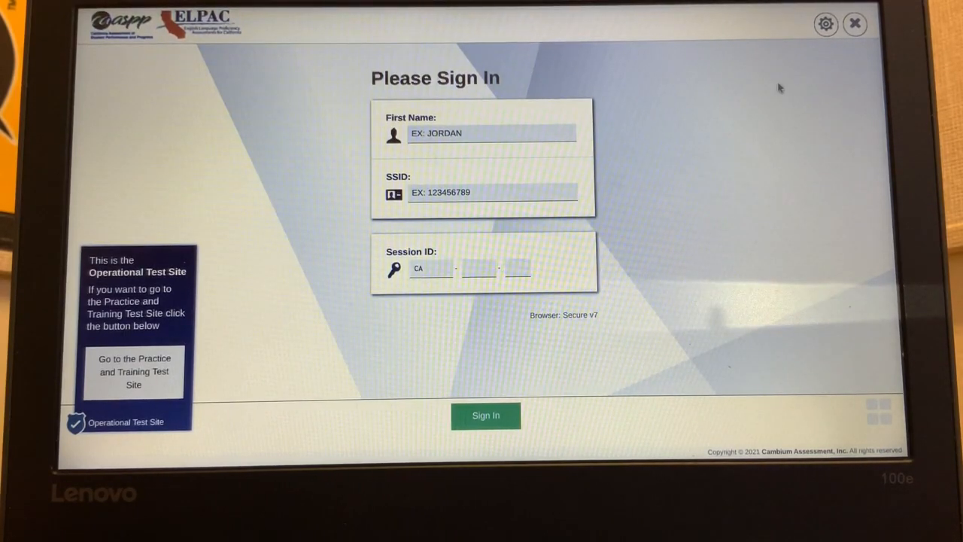